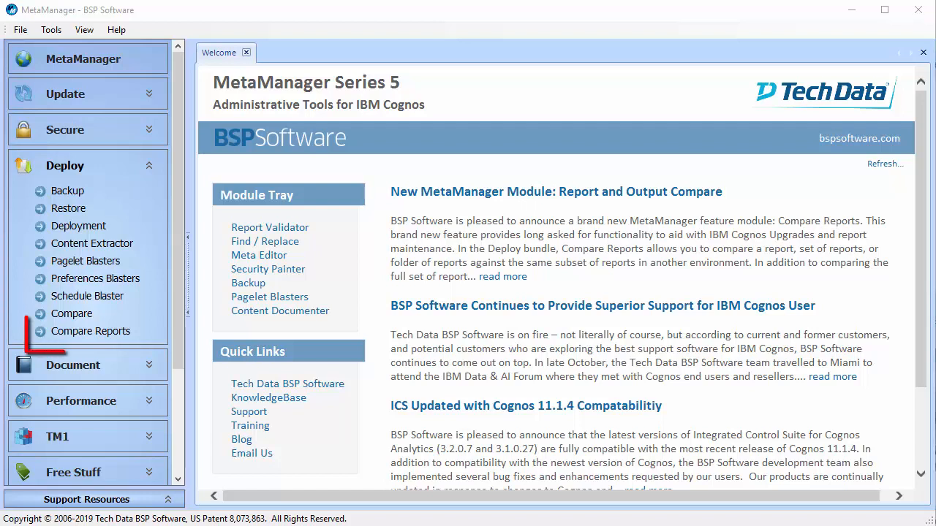
- Launch Compare Reports from the Deploy panel into its own tab
{"action": "left_click", "coordinate": [91, 330]}
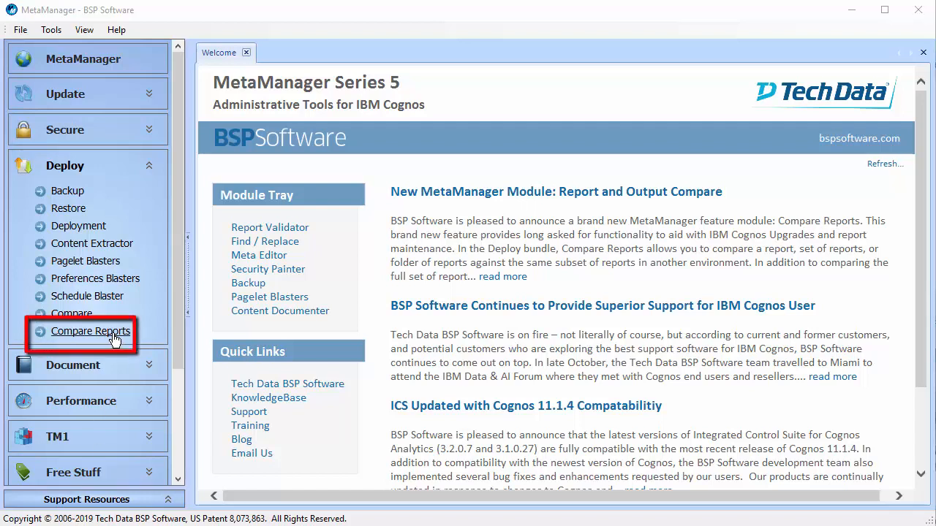
{"action": "left_click", "coordinate": [91, 330]}
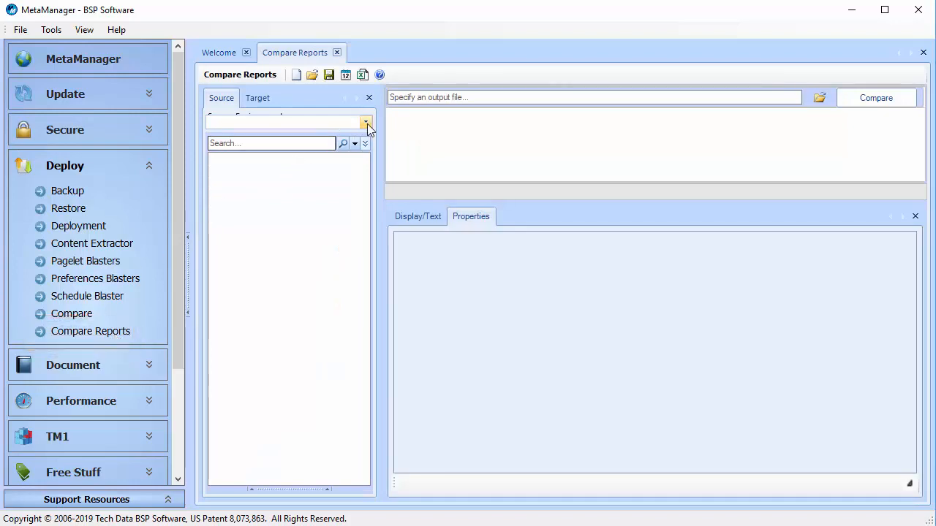
- Choose 11.1.5 Demo Env as source and ICS 01 as target, returning to the Source pane
{"action": "left_click", "coordinate": [365, 123]}
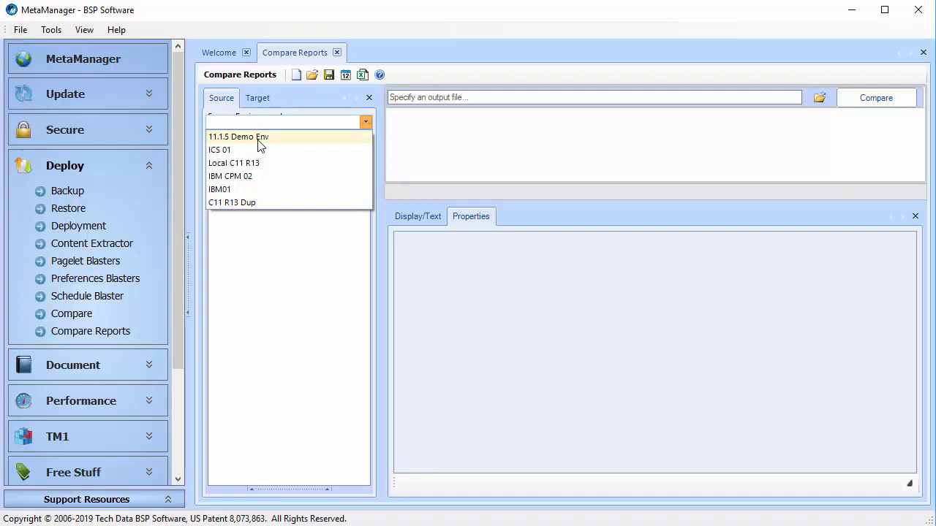
{"action": "left_click", "coordinate": [238, 137]}
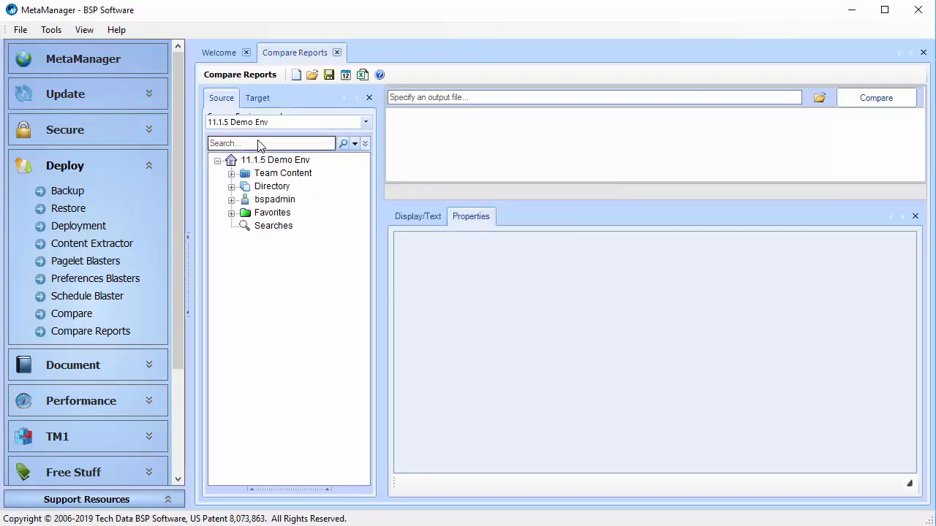
{"action": "left_click", "coordinate": [257, 96]}
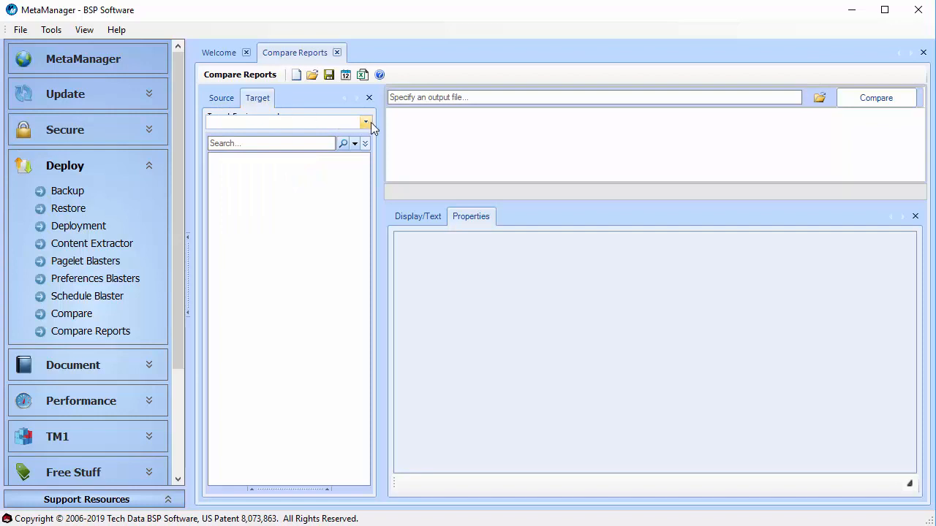
{"action": "left_click", "coordinate": [365, 123]}
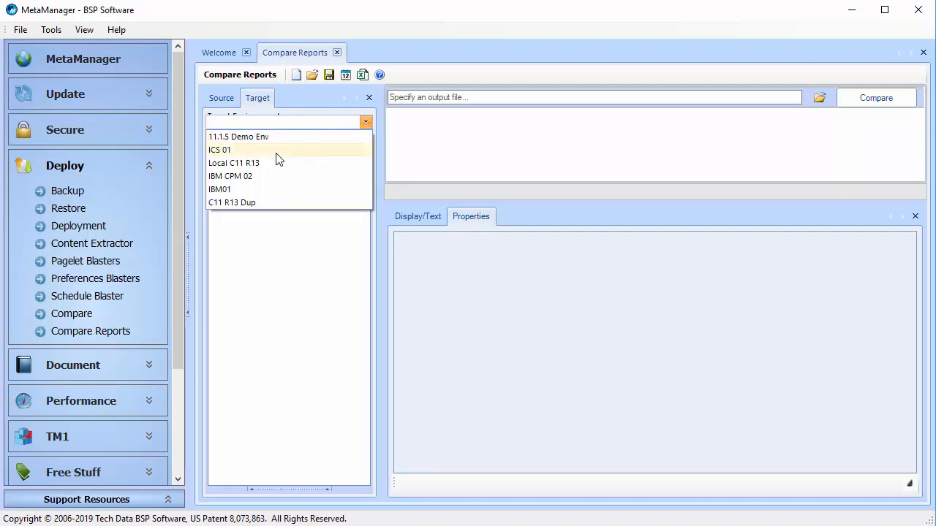
{"action": "left_click", "coordinate": [220, 149]}
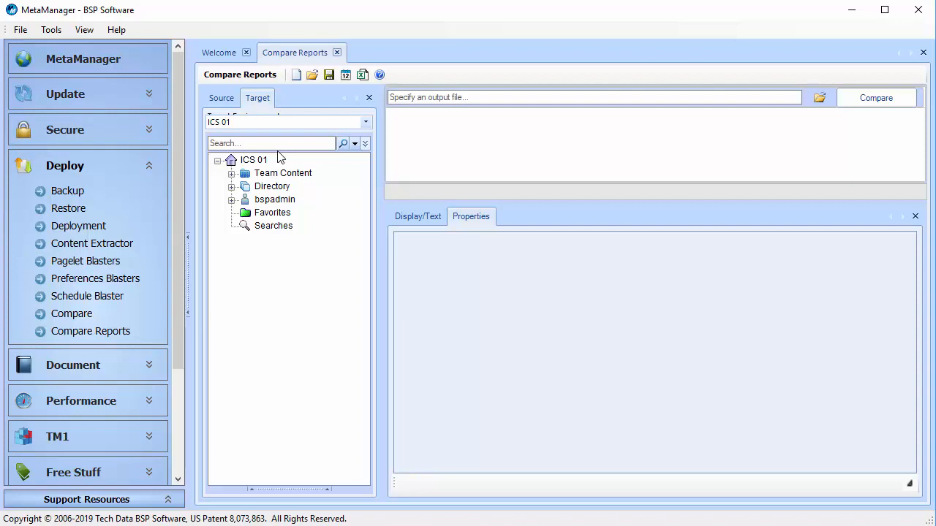
{"action": "left_click", "coordinate": [221, 96]}
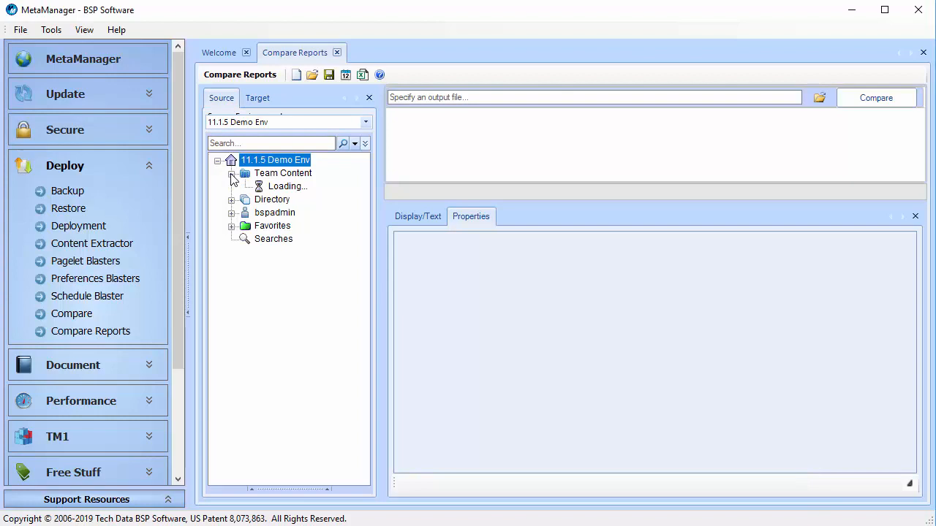
- Select Team Content > Samples > Reports as the source folder
{"action": "left_click", "coordinate": [231, 172]}
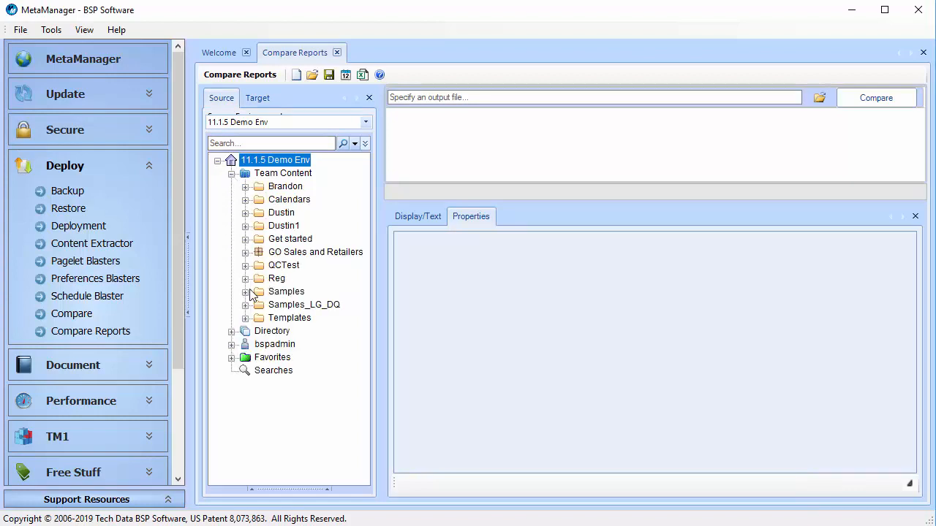
{"action": "left_click", "coordinate": [245, 290]}
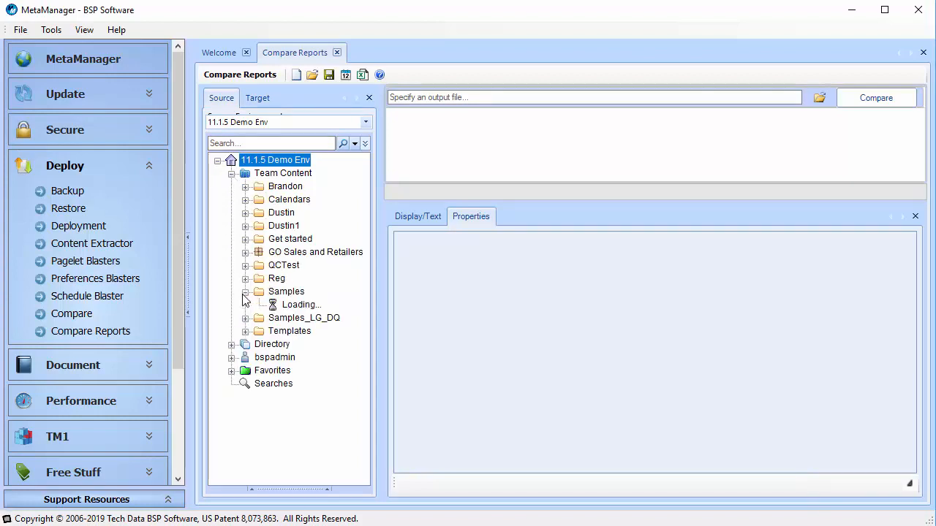
{"action": "left_click", "coordinate": [245, 291]}
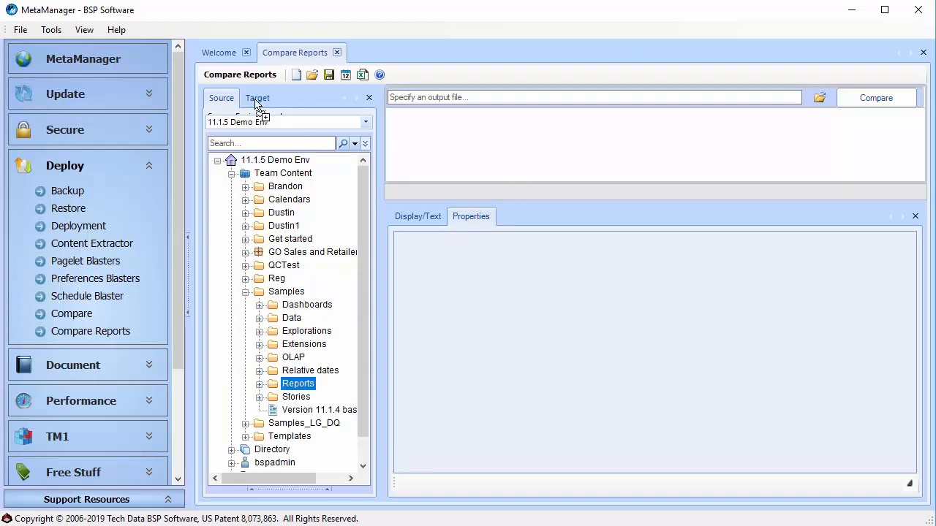
- Select Team Content > Samples > Reports as the target folder and run the comparison
{"action": "left_click", "coordinate": [257, 96]}
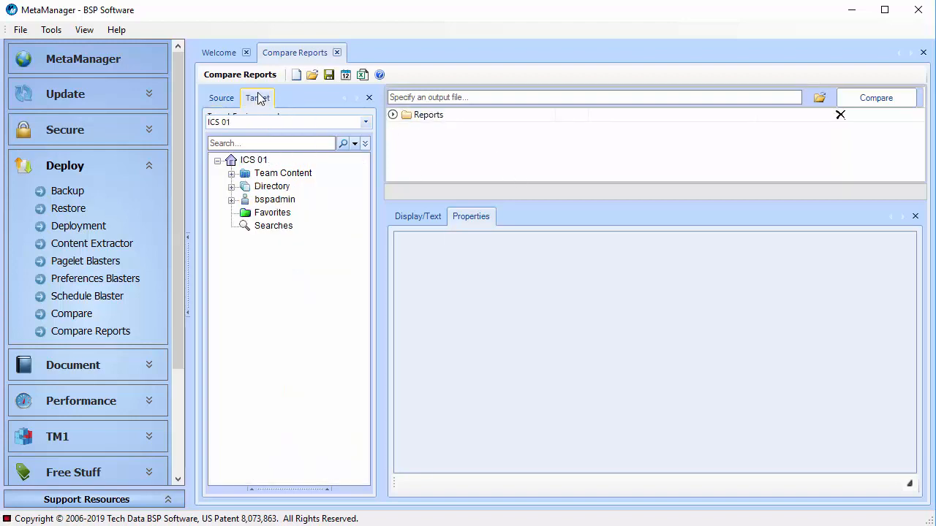
{"action": "left_click", "coordinate": [231, 172]}
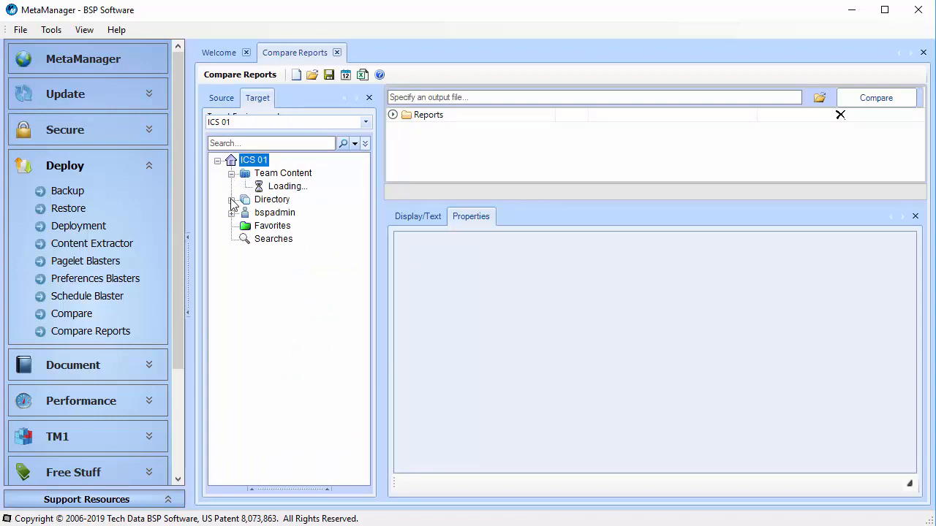
{"action": "left_click", "coordinate": [231, 173]}
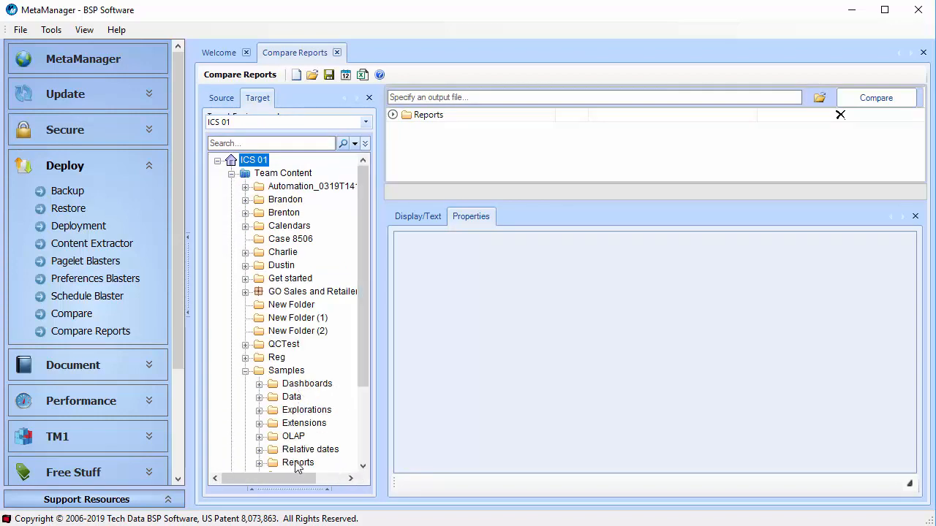
{"action": "left_click", "coordinate": [876, 97]}
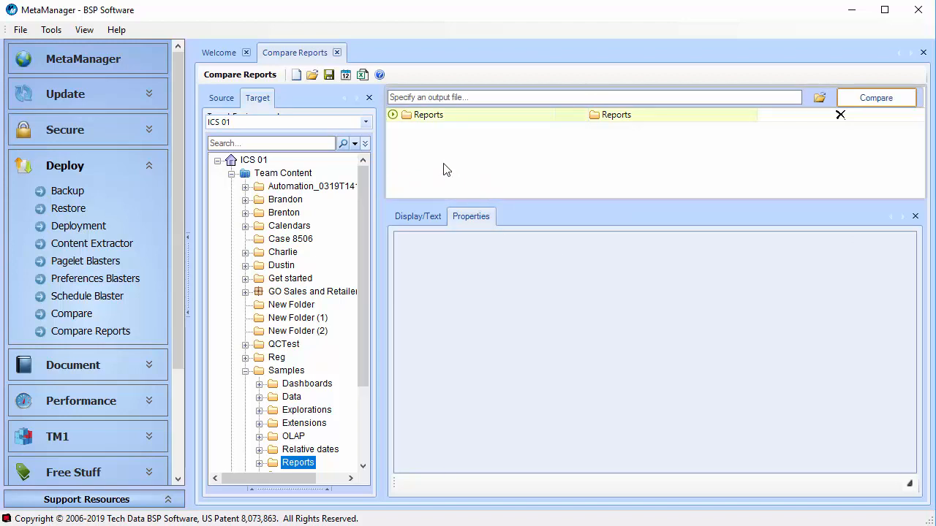
{"action": "left_click", "coordinate": [392, 115]}
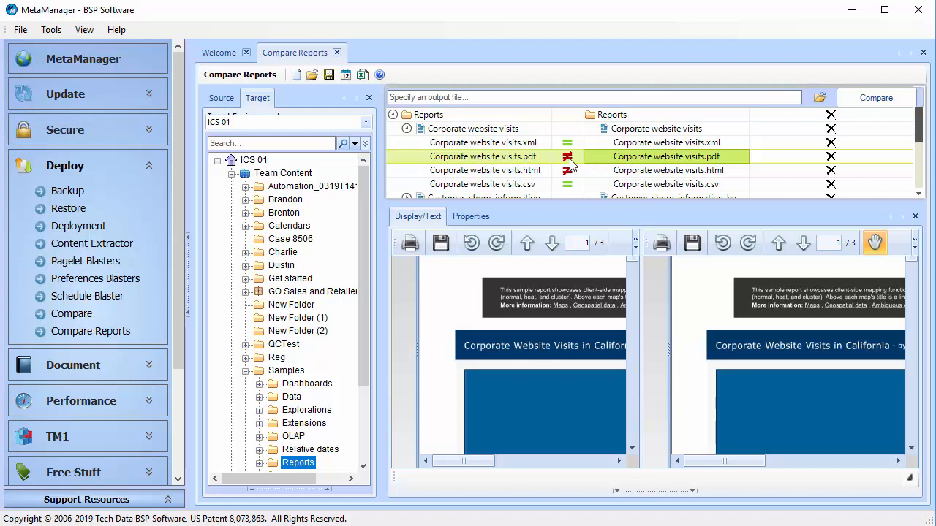
{"action": "mouse_move", "coordinate": [631, 263]}
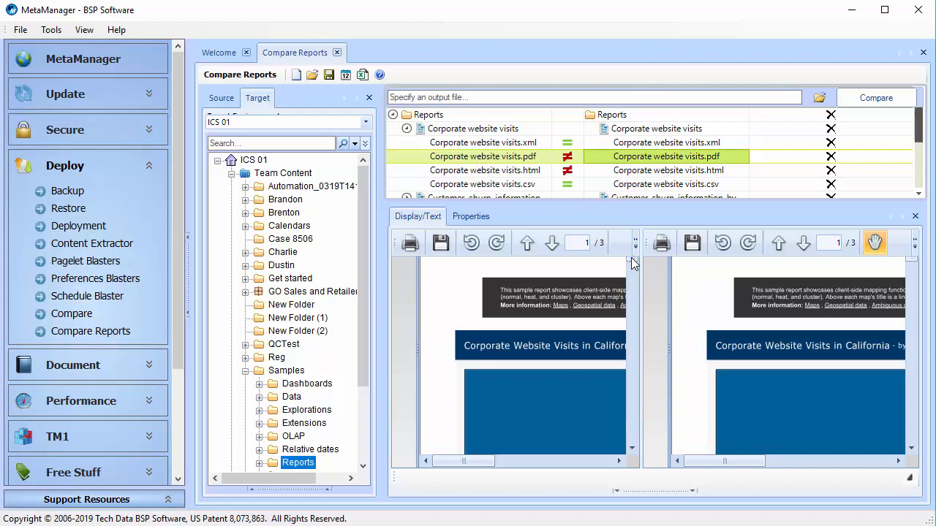
- Show the Properties comparison for the Corporate website visits PDF outputs
{"action": "left_click", "coordinate": [471, 216]}
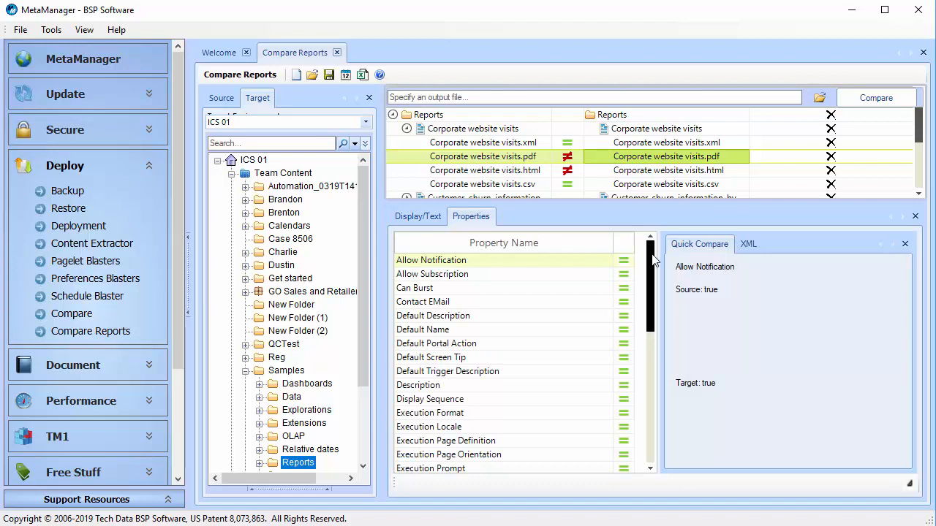